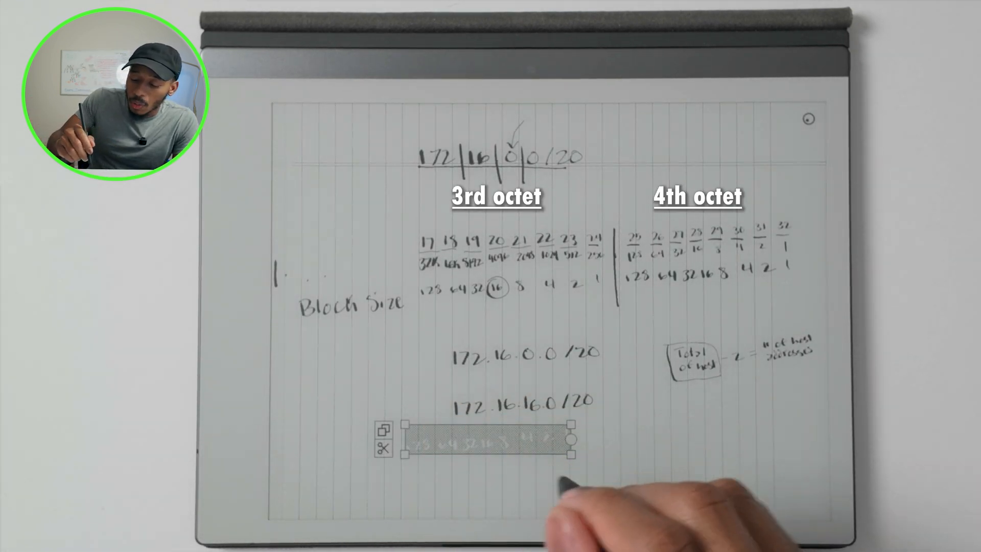
Step: Deselect the lasso selection and handwrite '1st host 172.16.0.1' and 'Last host 172.16.15.254' under 172.16.0.0/20
left_click(380, 434)
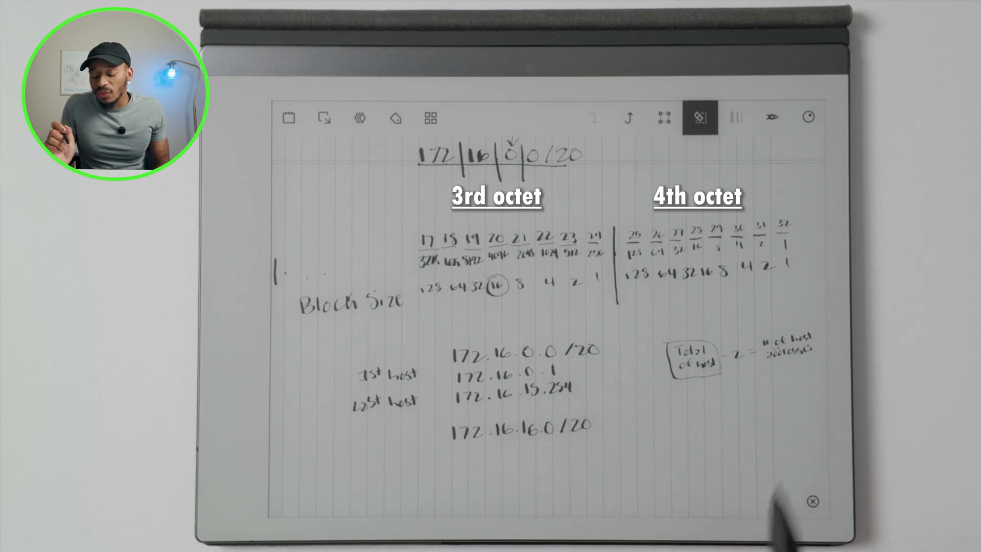
Step: With the pen, label 172.16.0.0/20 'Network ID' and write 'Broadcast 172.16.15.255' below the last host
left_click(771, 117)
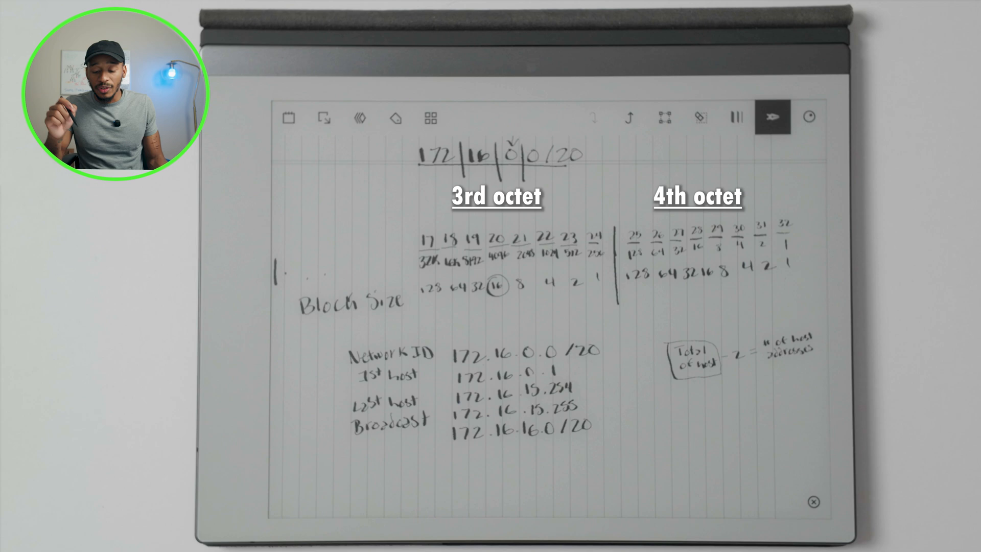
Step: Write 172.16.32.0/20 beneath 172.16.16.0/20, then lasso-select the address block to shift it right
left_click(665, 117)
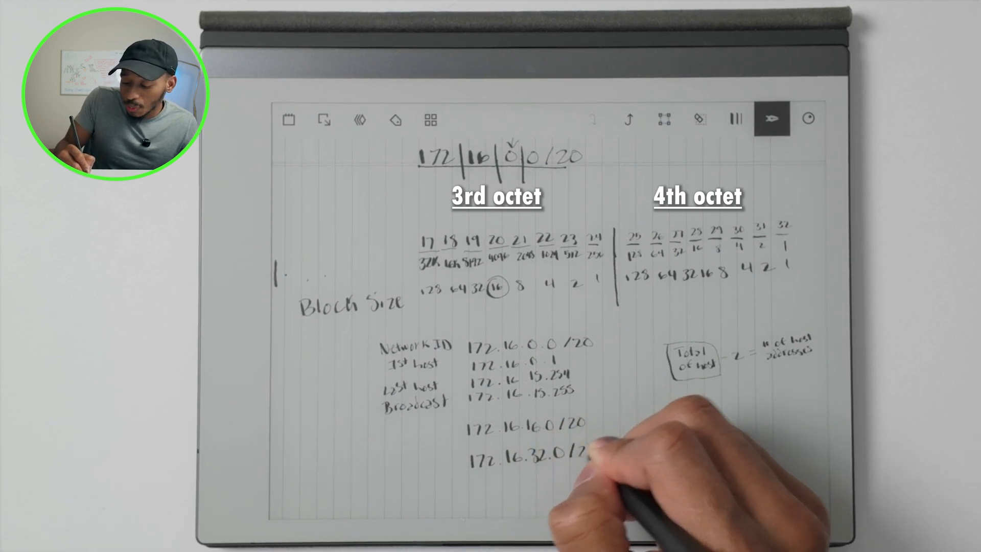
left_click(663, 120)
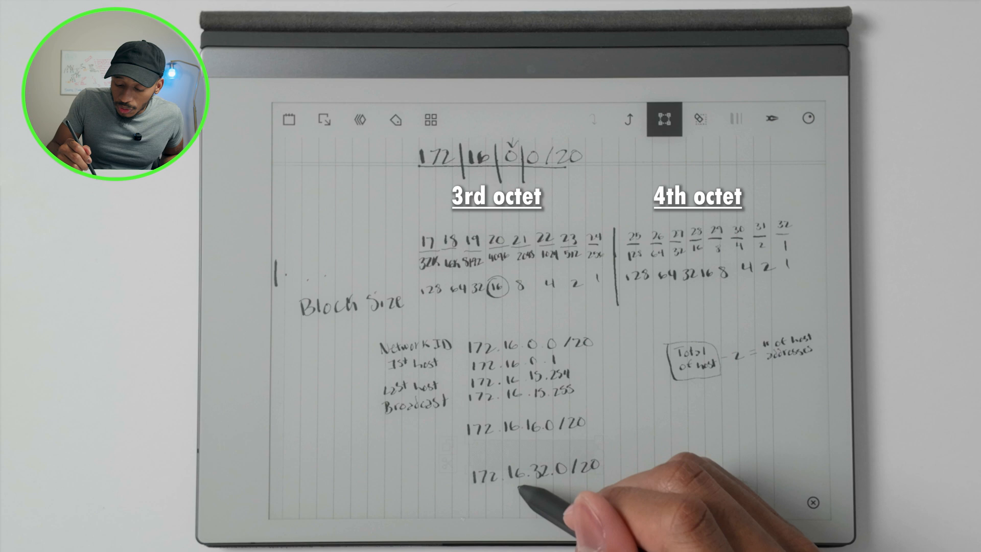